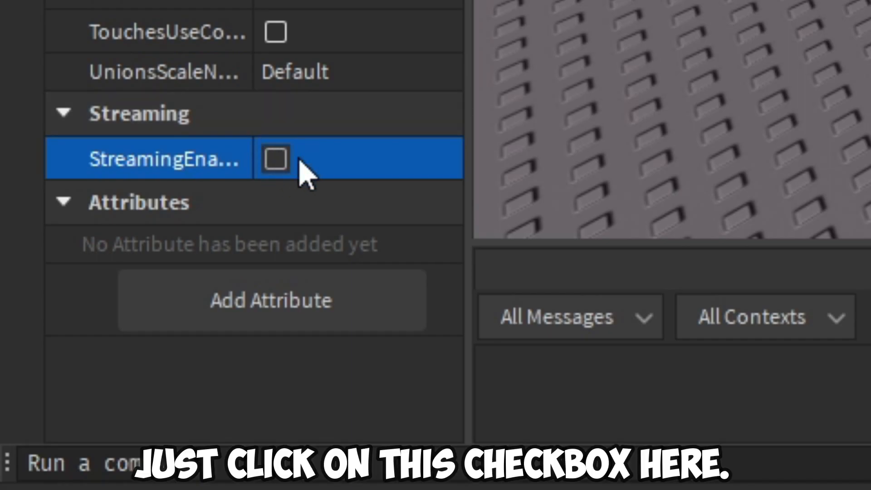
Step: Tick the StreamingEnabled checkbox under Streaming in the Workspace properties
{"action": "left_click", "coordinate": [273, 158]}
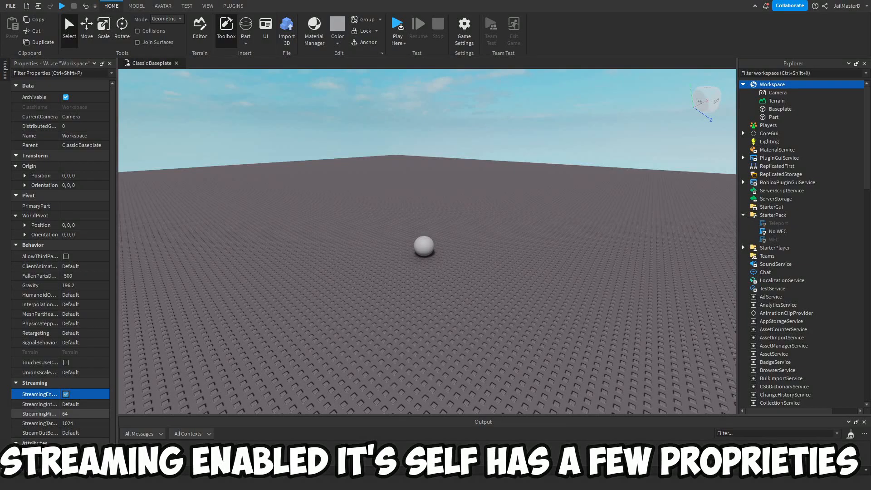
{"action": "left_click", "coordinate": [39, 404]}
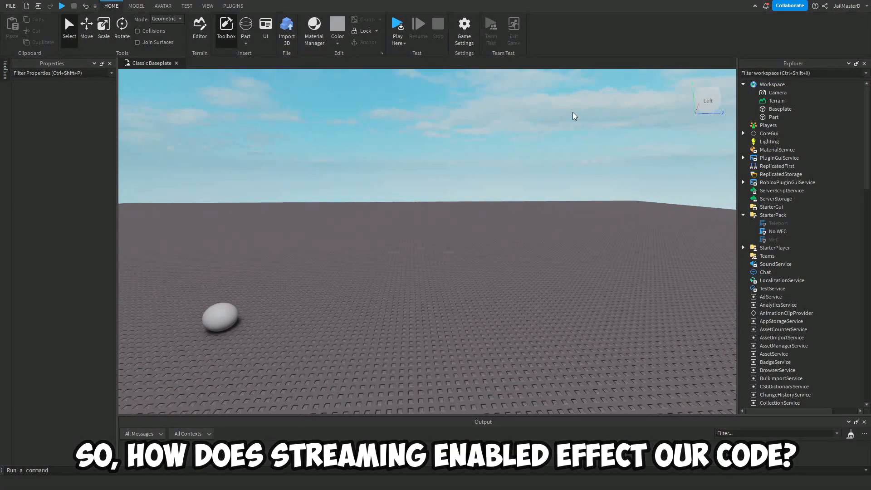
Step: Playtest the No WFC script and observe the "Part is not a valid member of Workspace" error, then stop
{"action": "left_click", "coordinate": [776, 231]}
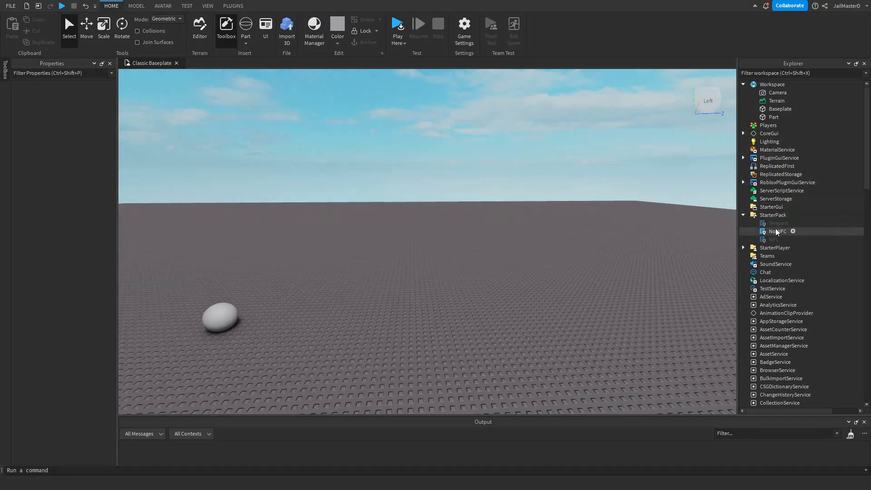
{"action": "double_click", "coordinate": [777, 231]}
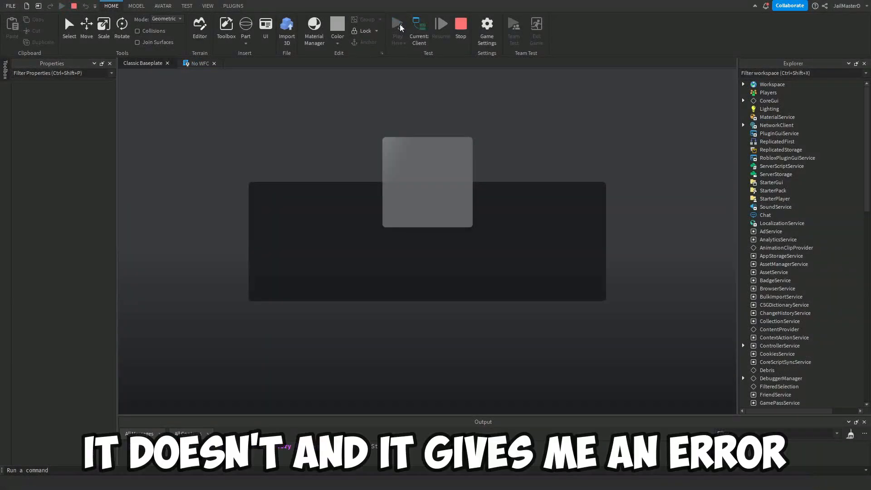
{"action": "left_click", "coordinate": [397, 23]}
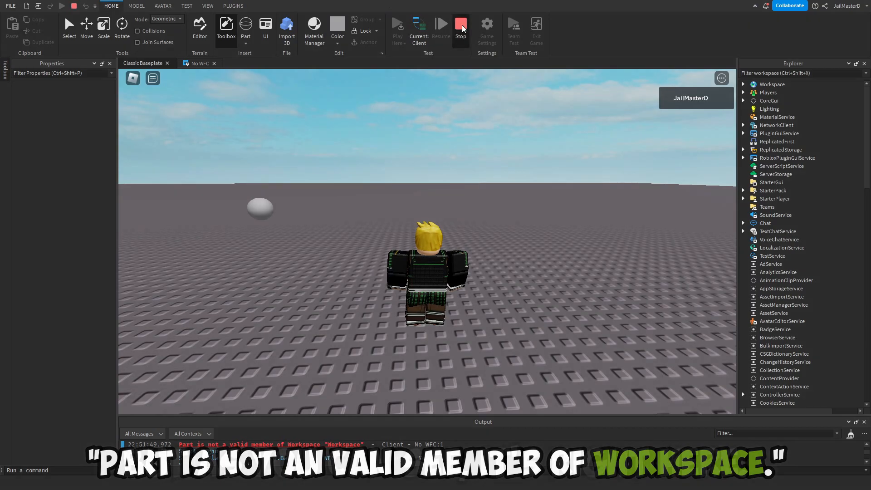
{"action": "left_click", "coordinate": [461, 26]}
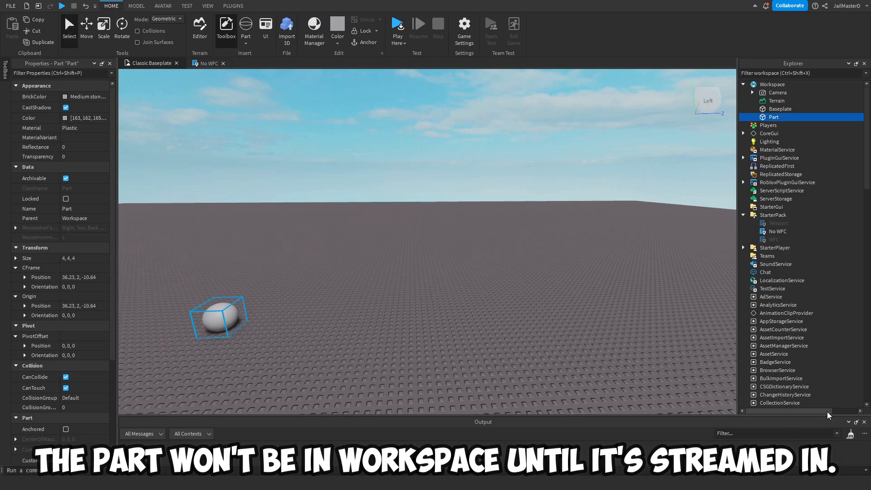
Step: Disable No WFC, enable the WFC WaitForChild script, and playtest the sphere turning 0.5 transparent
{"action": "left_click", "coordinate": [773, 239]}
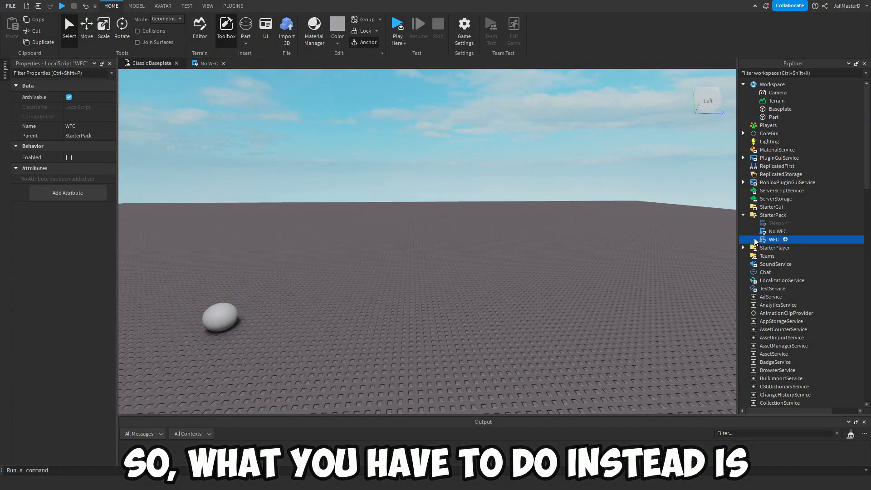
{"action": "left_click", "coordinate": [777, 231]}
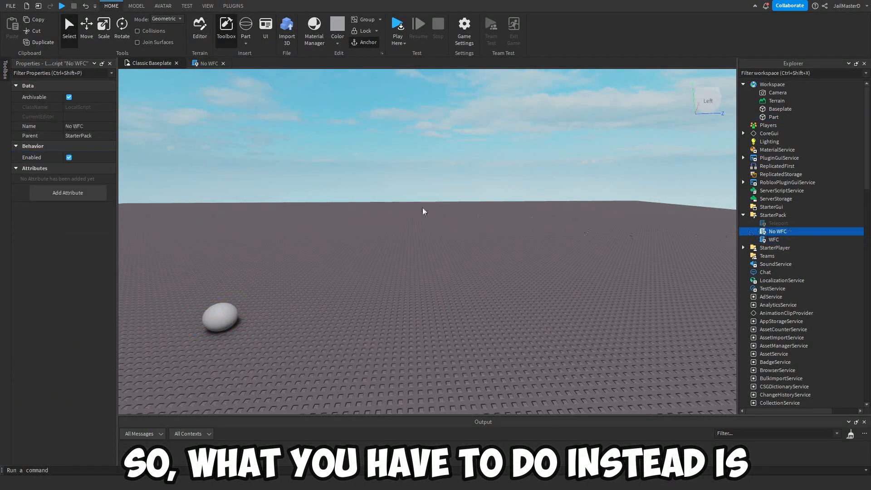
{"action": "left_click", "coordinate": [774, 239]}
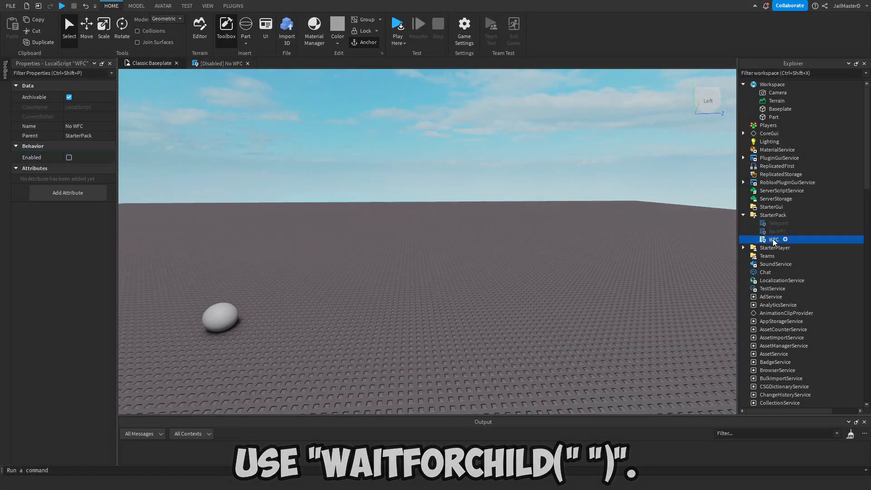
{"action": "double_click", "coordinate": [774, 238]}
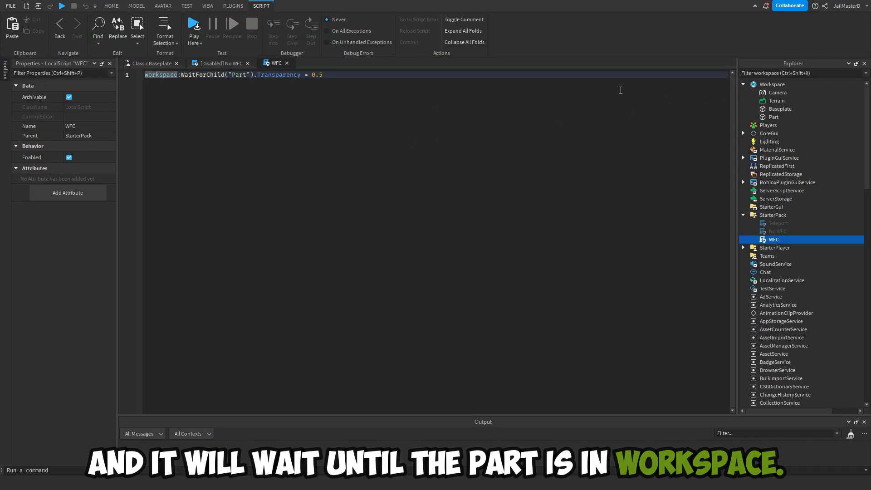
{"action": "mouse_move", "coordinate": [417, 140]}
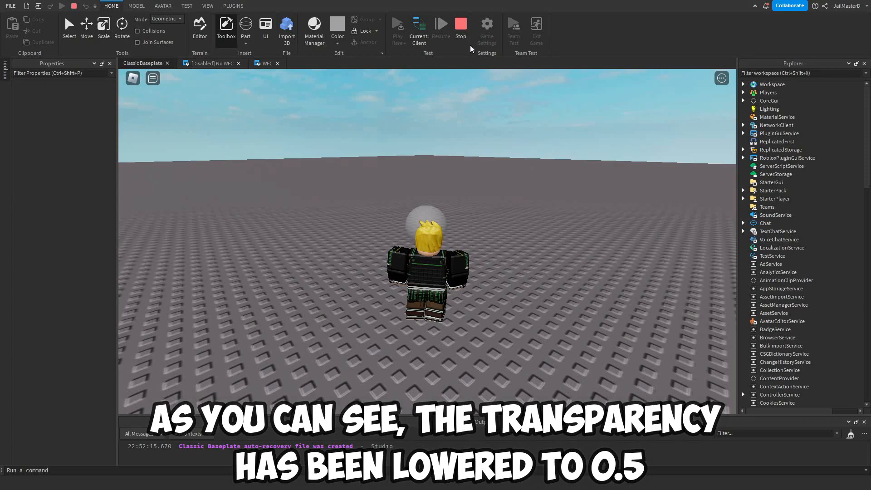
{"action": "left_click", "coordinate": [460, 24]}
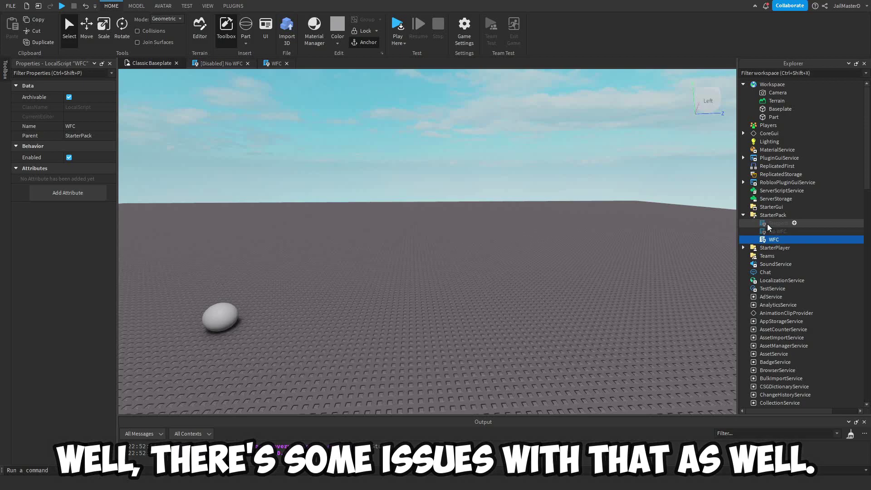
Step: Enable the Teleport script and review its RequestStreamAroundAsync call on the TpDest vector
{"action": "left_click", "coordinate": [778, 223]}
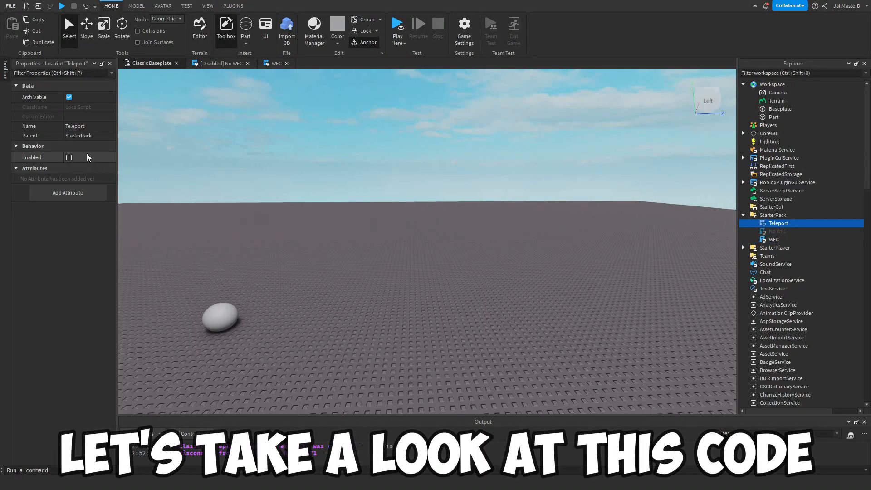
{"action": "double_click", "coordinate": [779, 223]}
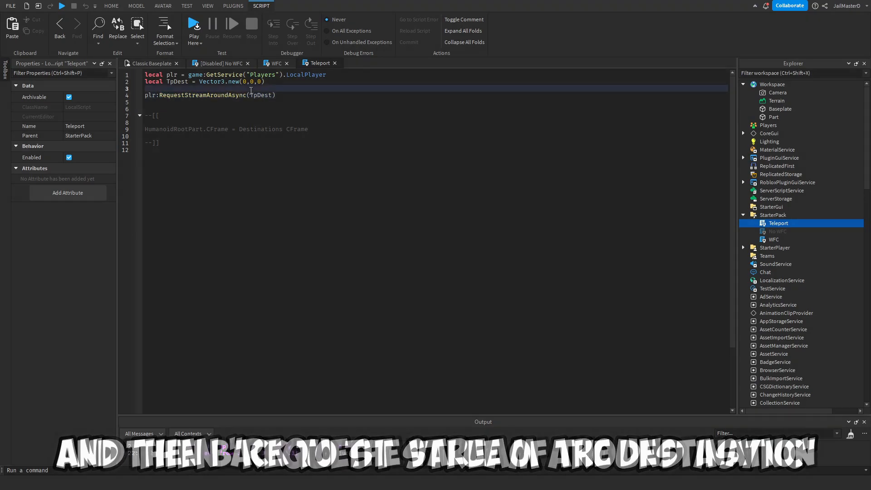
{"action": "double_click", "coordinate": [261, 94]}
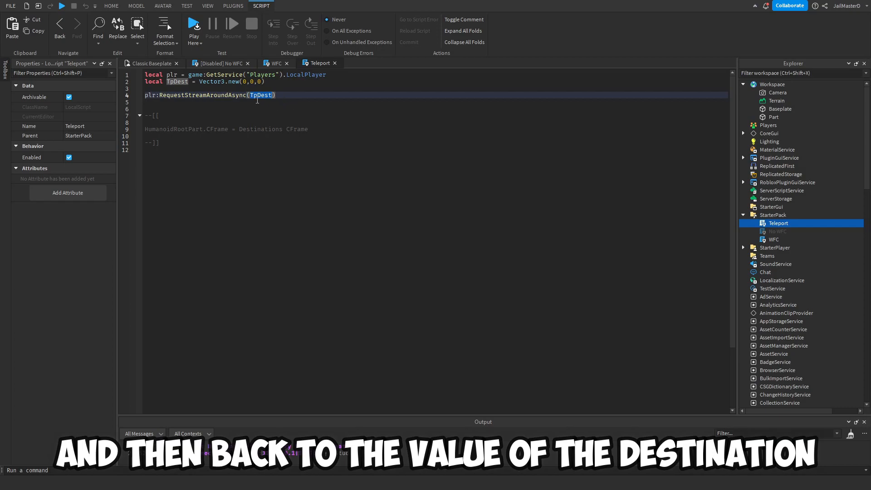